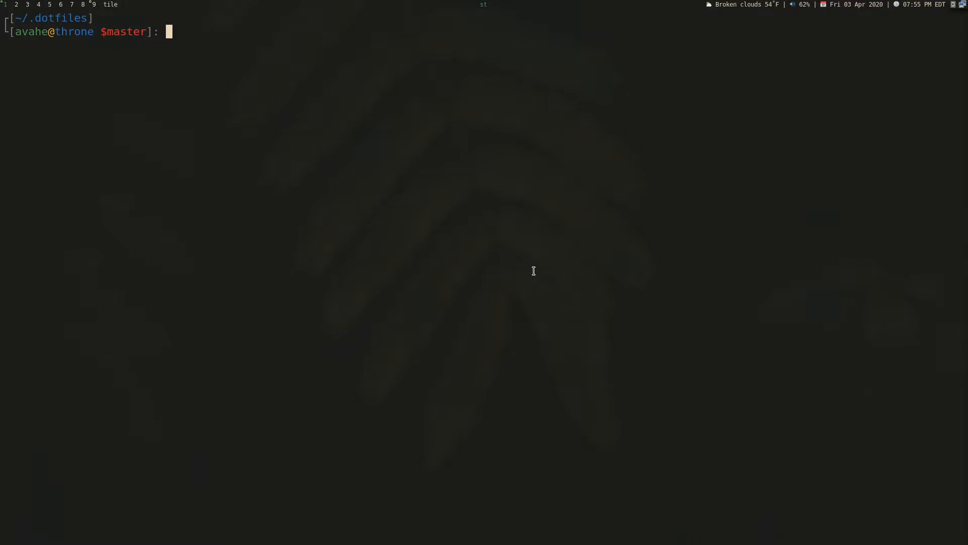
- Check the KDE Connect setup in .xprofile and list paired devices with kdeconnect-cli -l
{"action": "type", "text": "rg KDE .xprofile"}
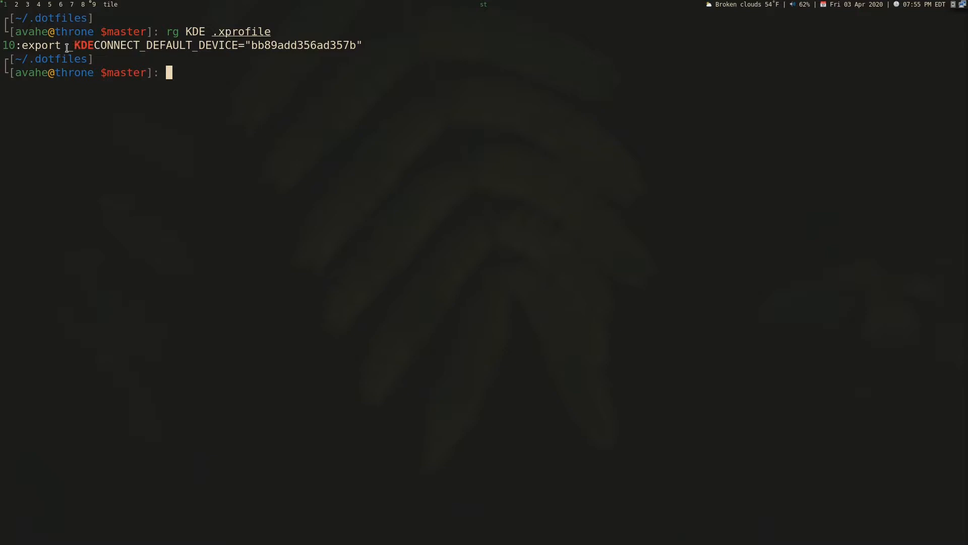
{"action": "double_click", "coordinate": [82, 44]}
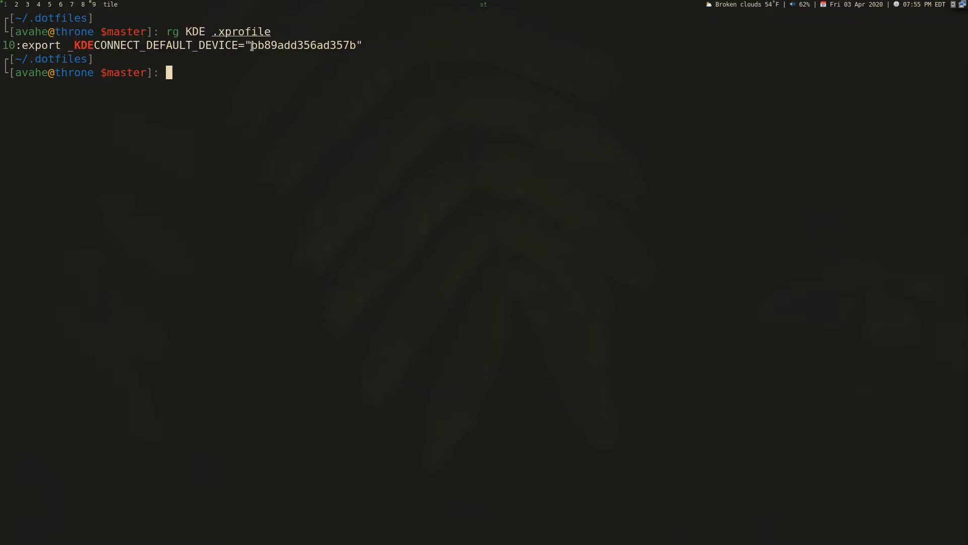
{"action": "mouse_move", "coordinate": [415, 65]}
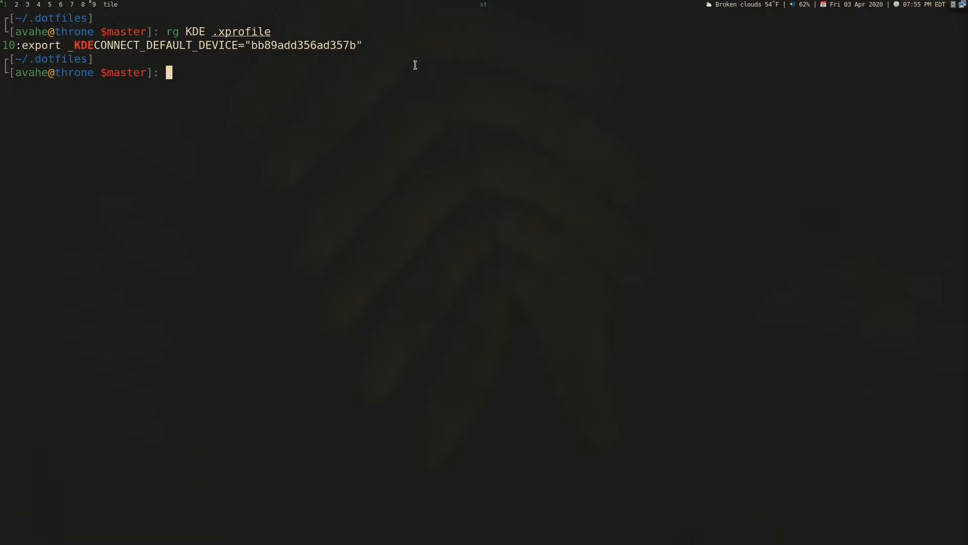
{"action": "type", "text": "kdeconnect-cli -l"}
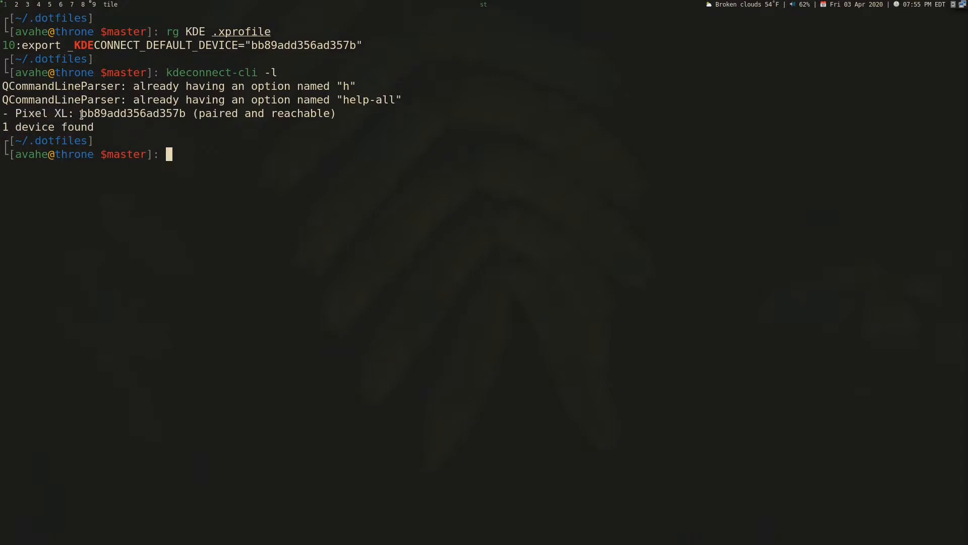
{"action": "double_click", "coordinate": [131, 113]}
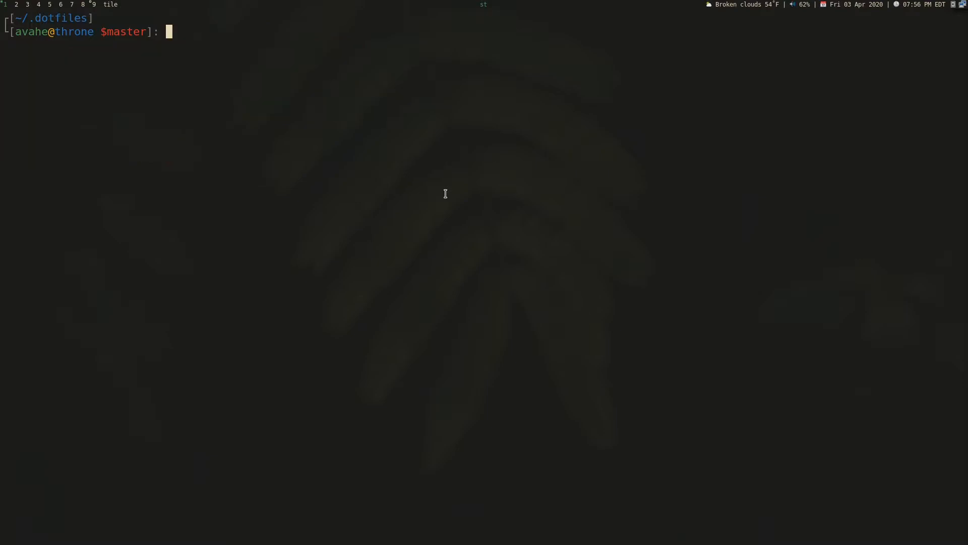
{"action": "type", "text": "contacts"}
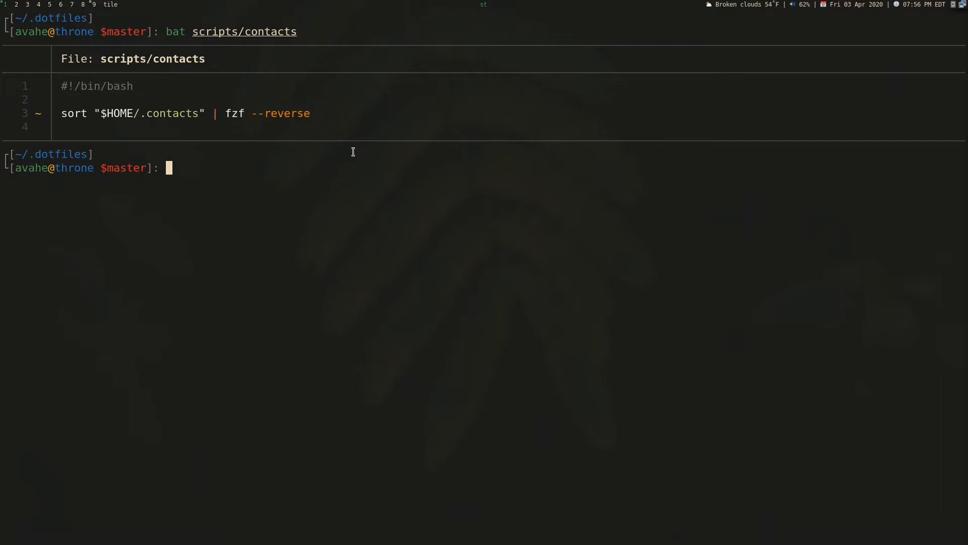
{"action": "mouse_move", "coordinate": [312, 188]}
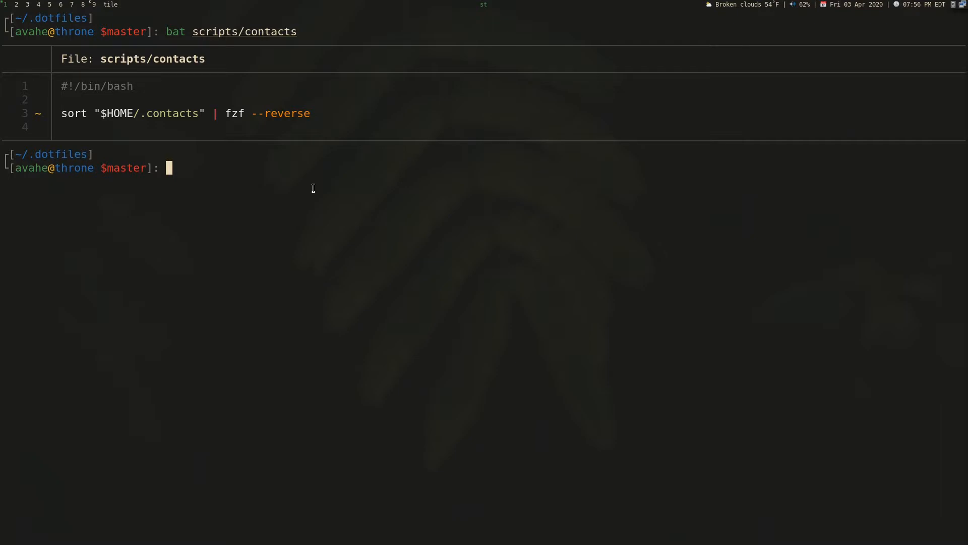
{"action": "type", "text": "./contacts"}
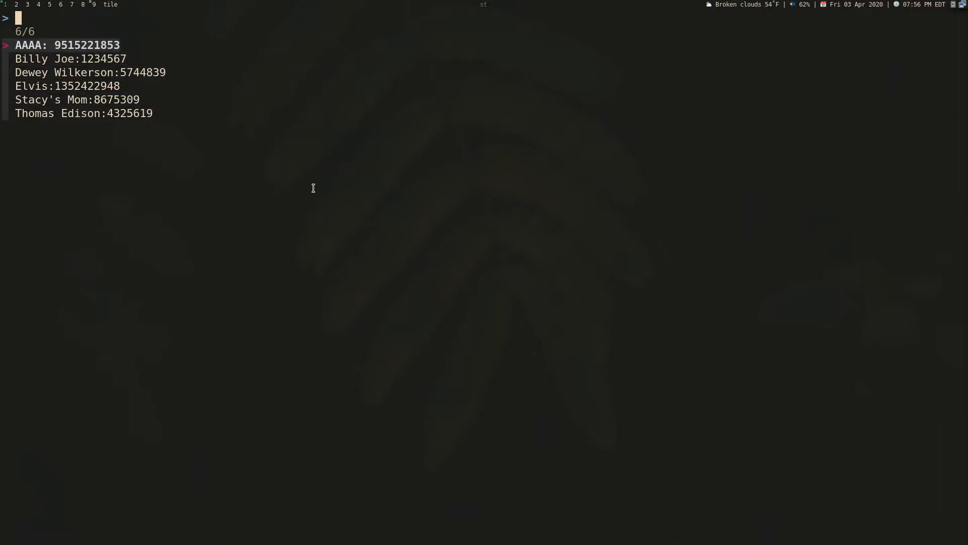
{"action": "type", "text": "l"}
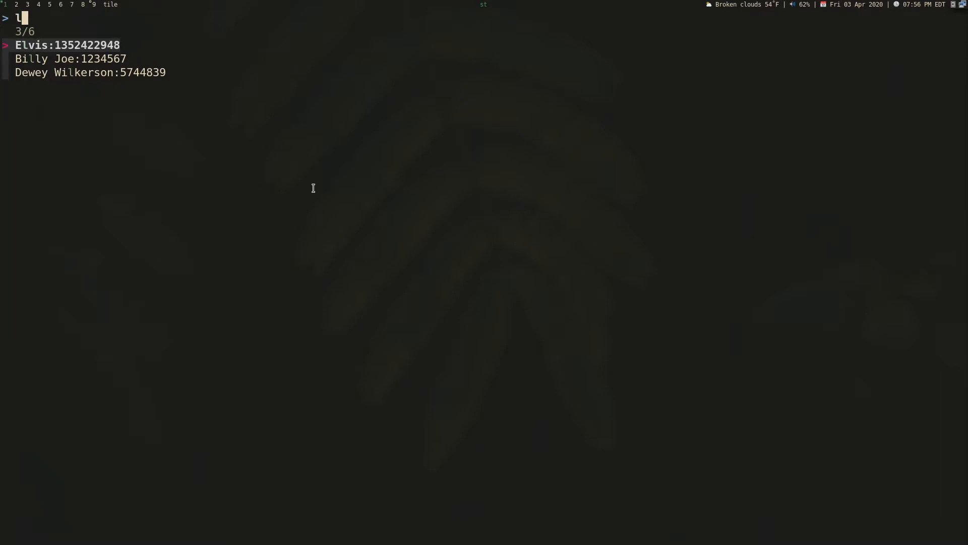
{"action": "type", "text": "vis"}
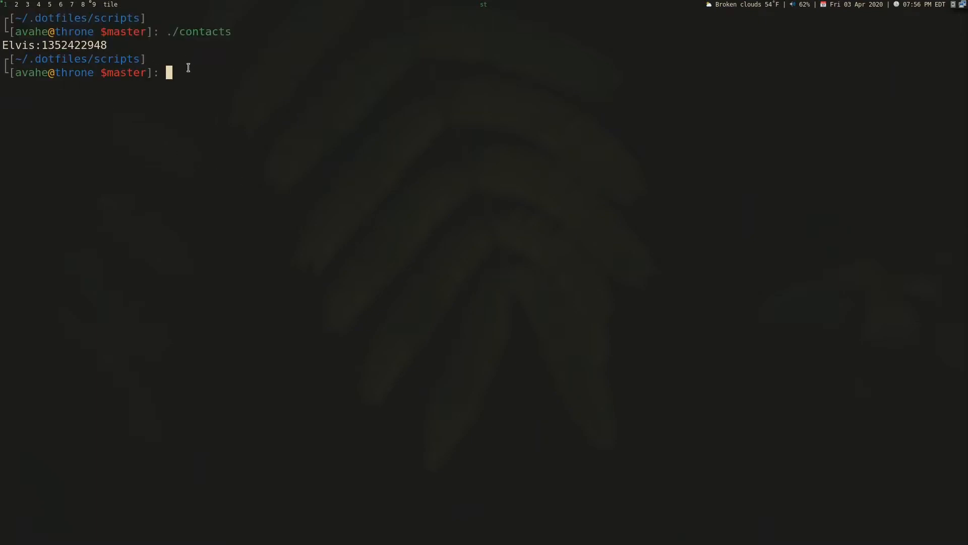
- Display the contacts and sms scripts with bat, then look at sms in Neovim
{"action": "type", "text": "bat contacts"}
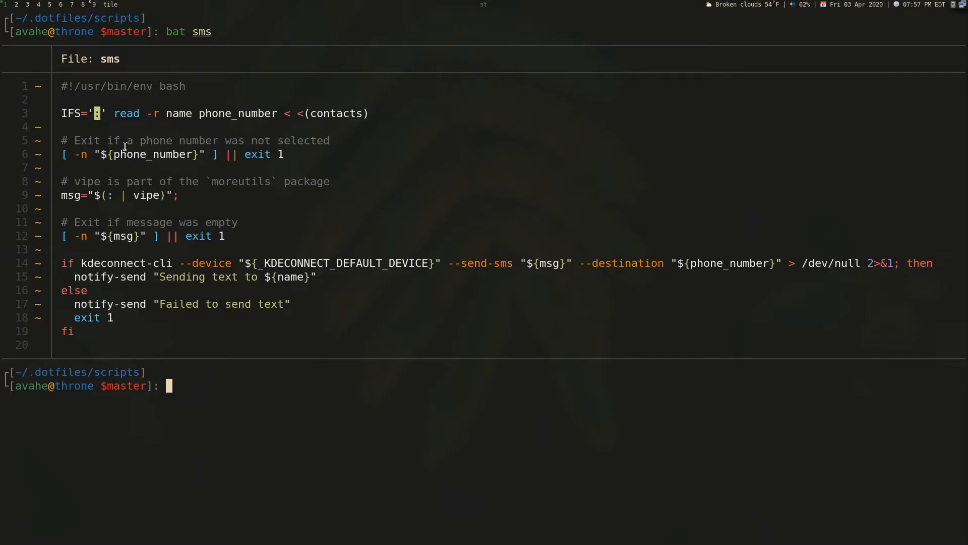
{"action": "type", "text": "bat sms"}
{"action": "type", "text": "bat ~/.contacts"}
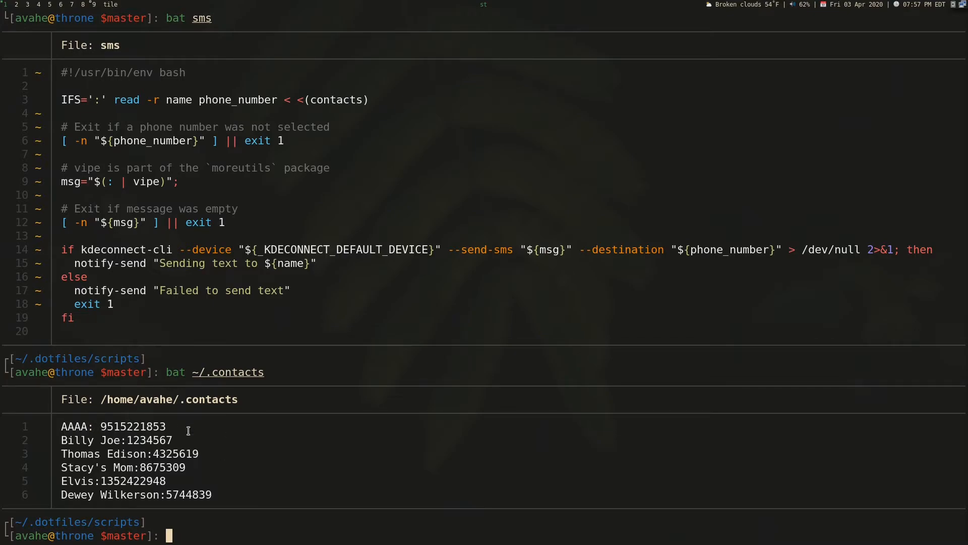
{"action": "type", "text": "nvim sms"}
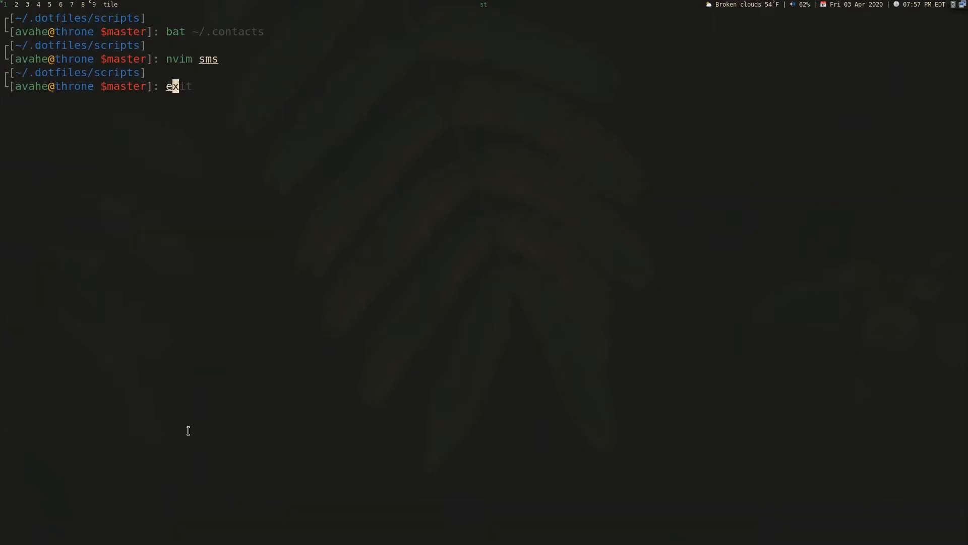
- Pipe "abc" through vipe to get abcsjdgfkfdskg back, then return to Neovim
{"action": "type", "text": "echo \"ab"}
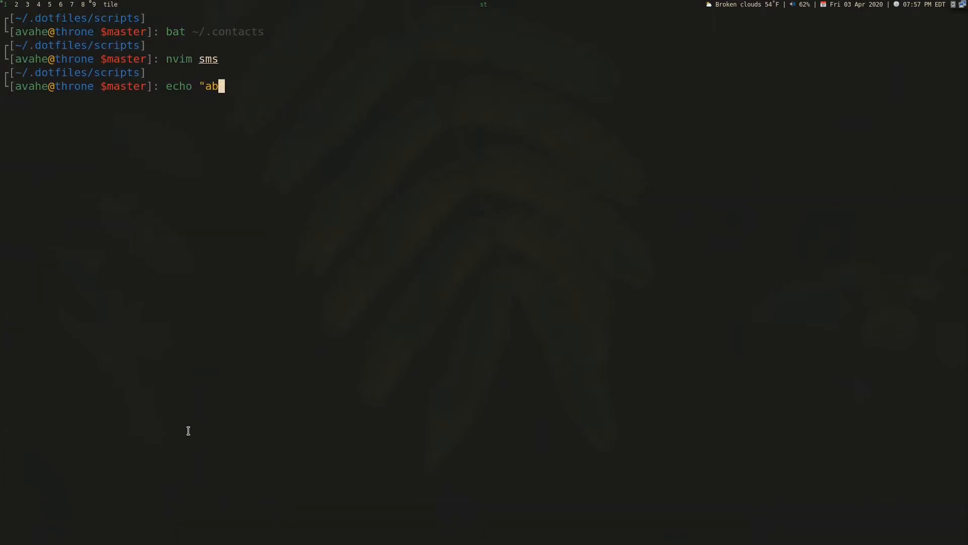
{"action": "type", "text": "c\" | vipe"}
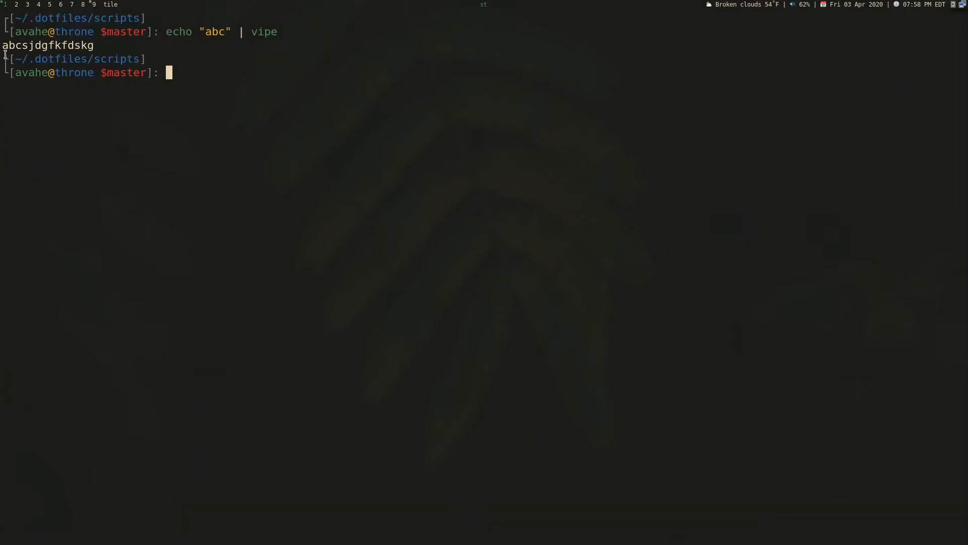
{"action": "type", "text": "nvim sms"}
{"action": "type", "text": "./sms"}
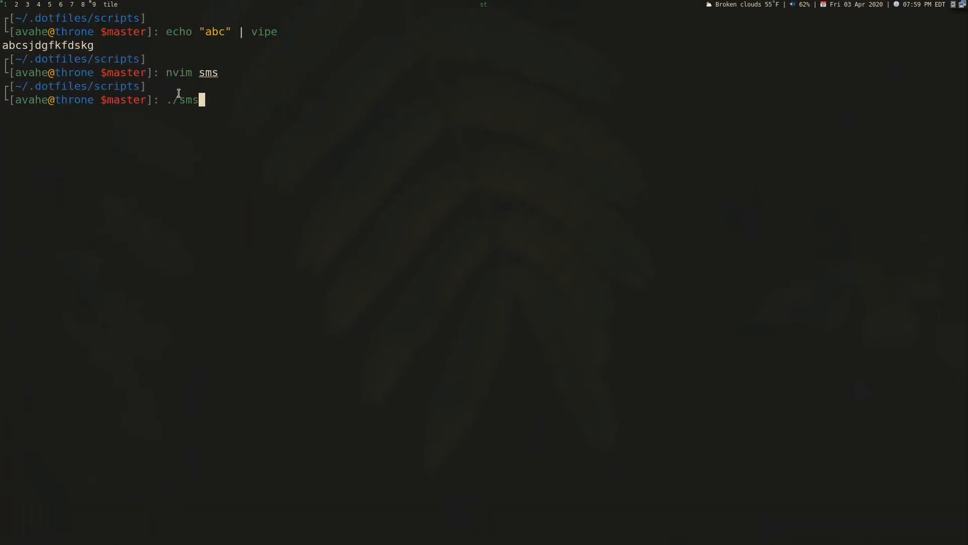
{"action": "key", "text": "Return"}
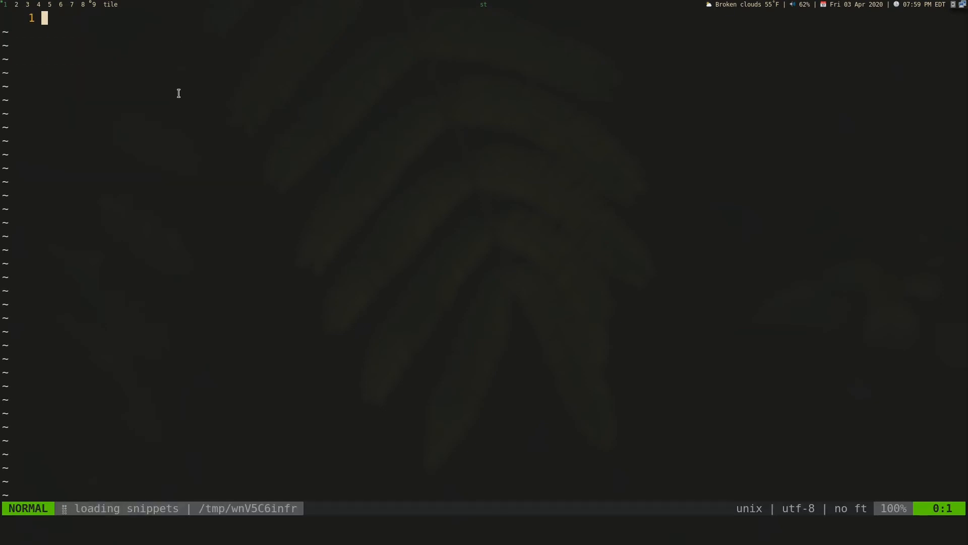
{"action": "type", "text": "h"}
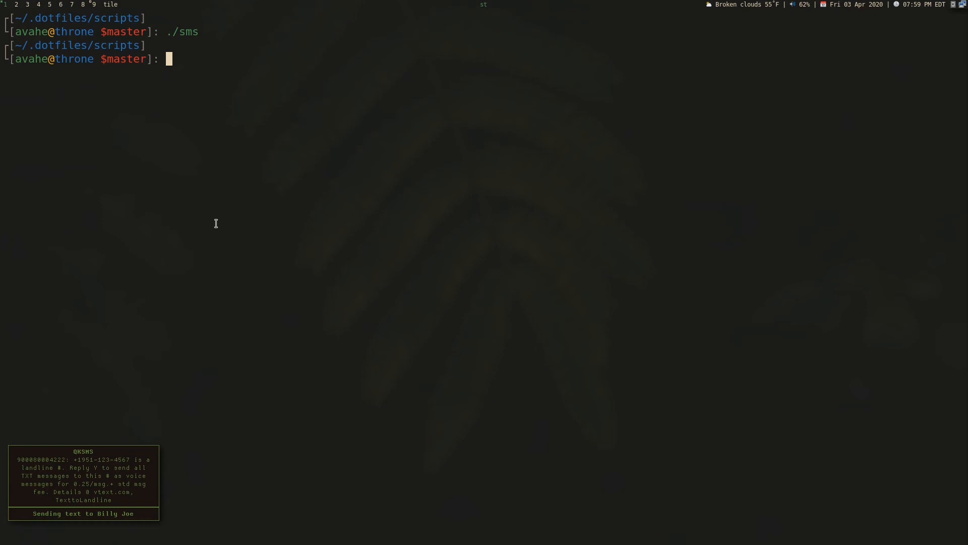
{"action": "mouse_move", "coordinate": [103, 464]}
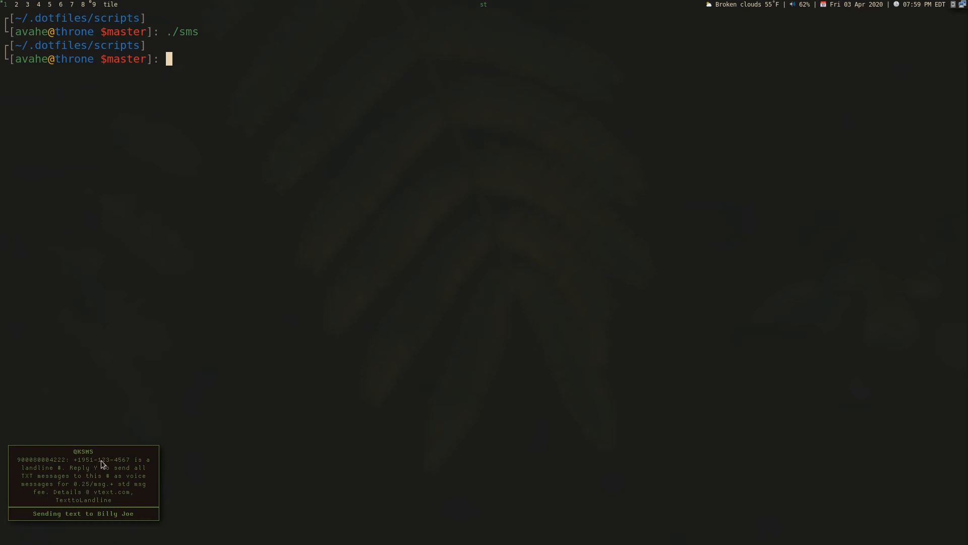
{"action": "mouse_move", "coordinate": [107, 466]}
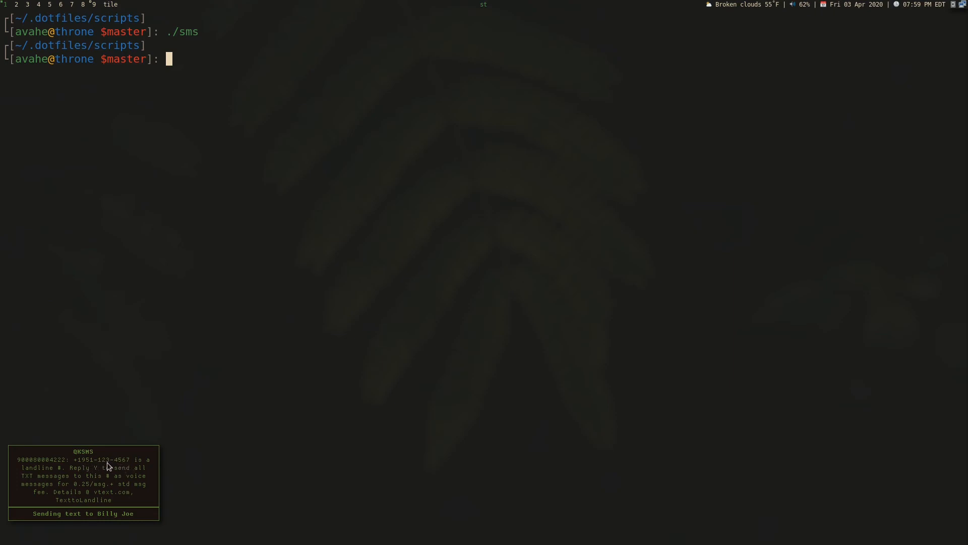
{"action": "mouse_move", "coordinate": [119, 482]}
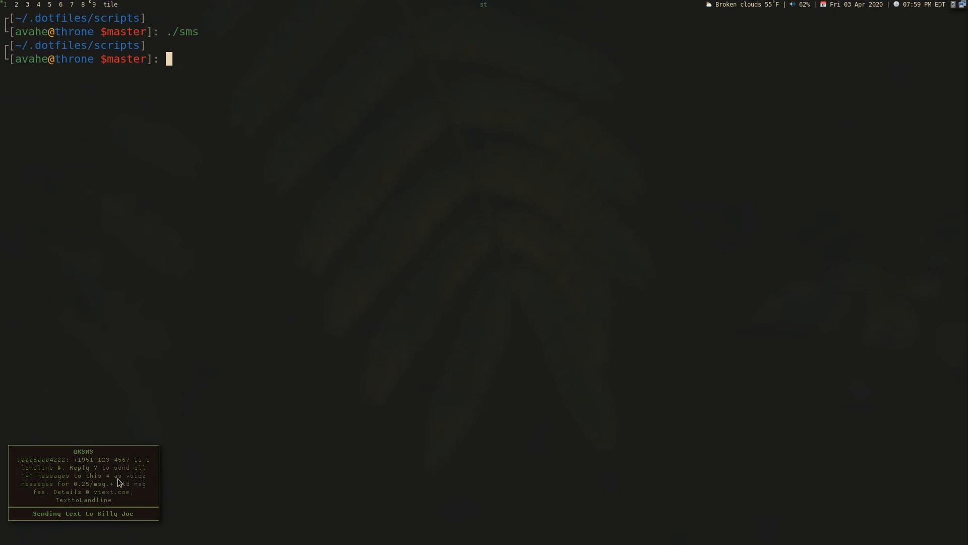
{"action": "mouse_move", "coordinate": [178, 506]}
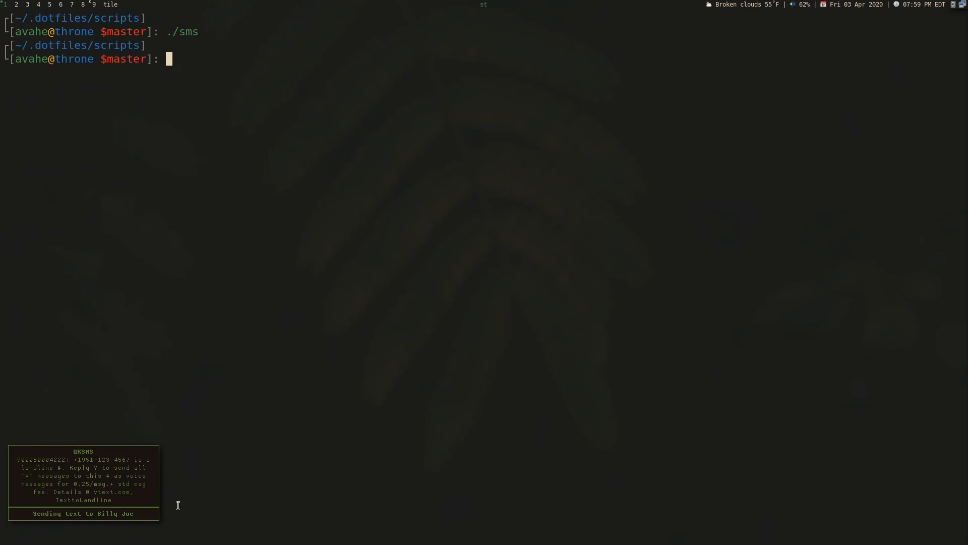
{"action": "mouse_move", "coordinate": [158, 507]}
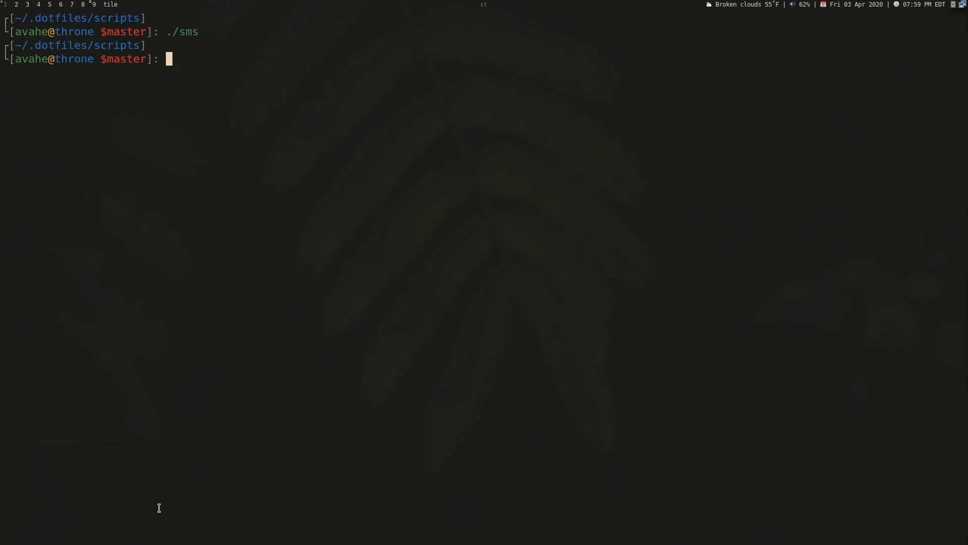
- Clear the terminal back to a fresh prompt in the scripts folder
{"action": "type", "text": "l"}
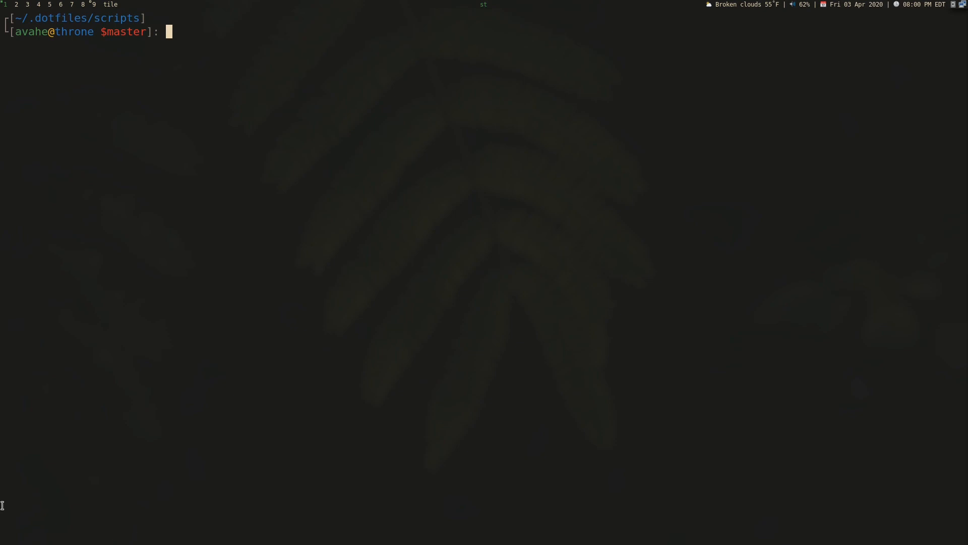
{"action": "mouse_move", "coordinate": [68, 515]}
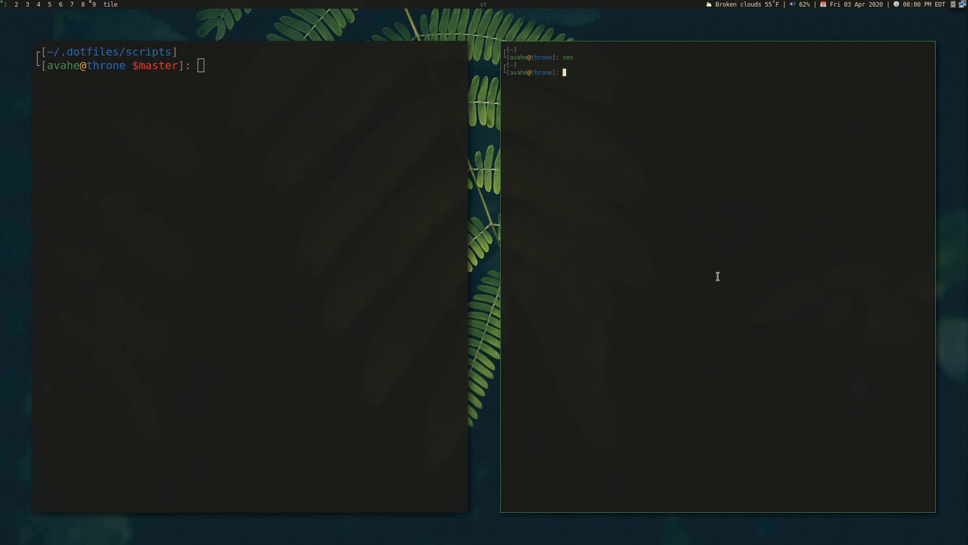
{"action": "mouse_move", "coordinate": [742, 186]}
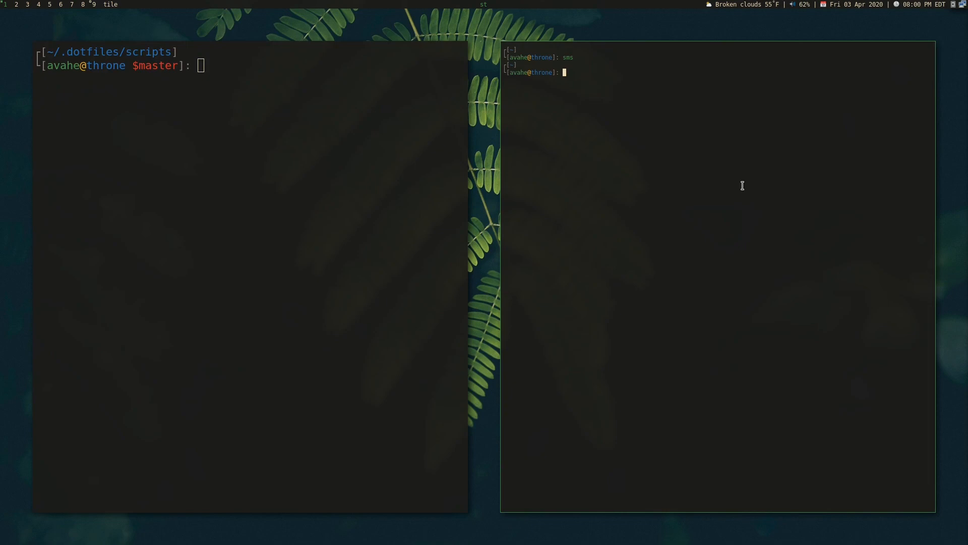